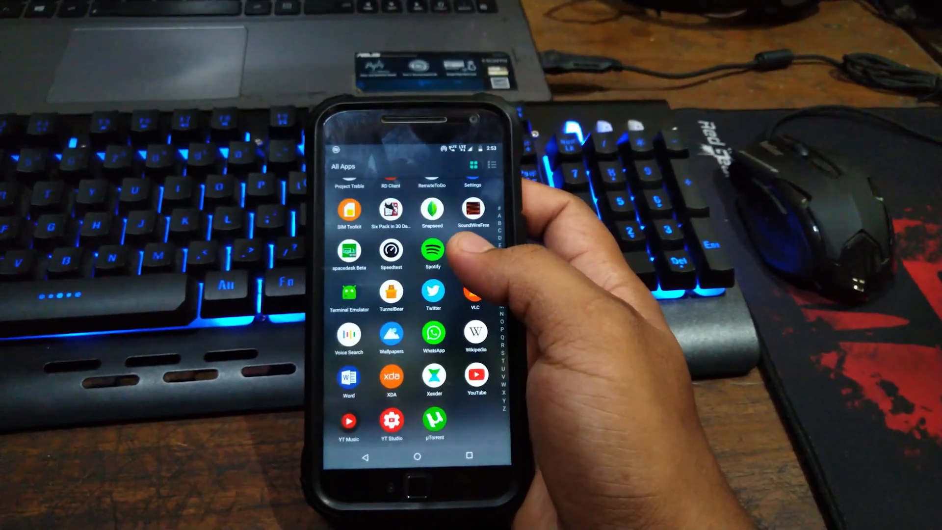
Step: Launch the Motorola Device Manager installer from the Moto drivers folder, then cancel its setup
scroll("down", 3)
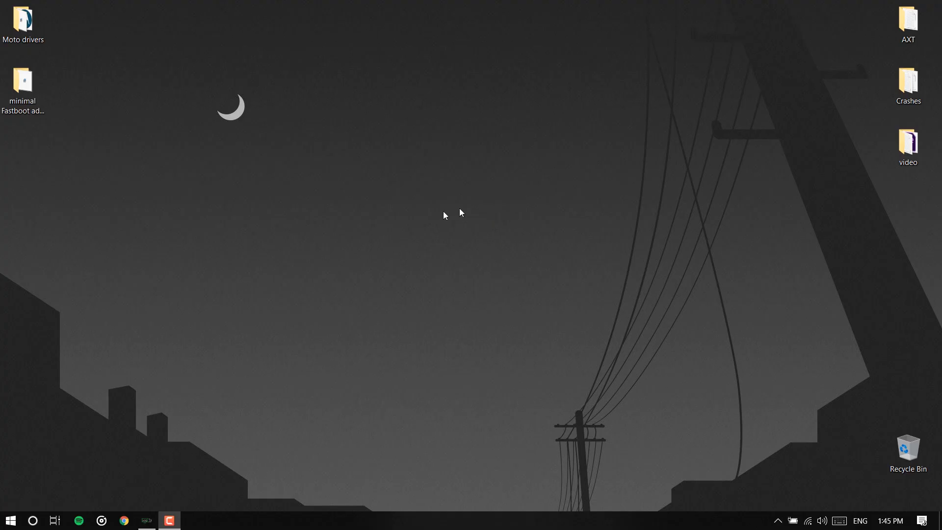
right_click(445, 215)
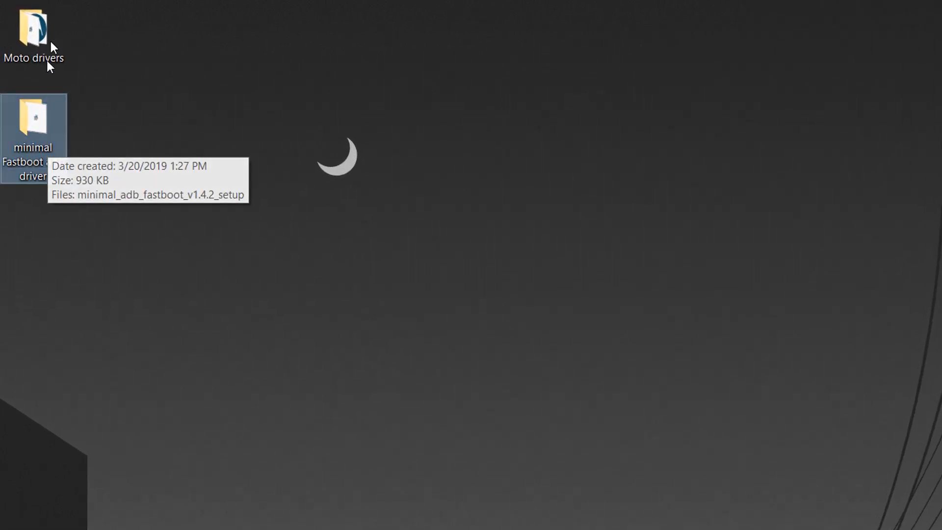
left_click(34, 33)
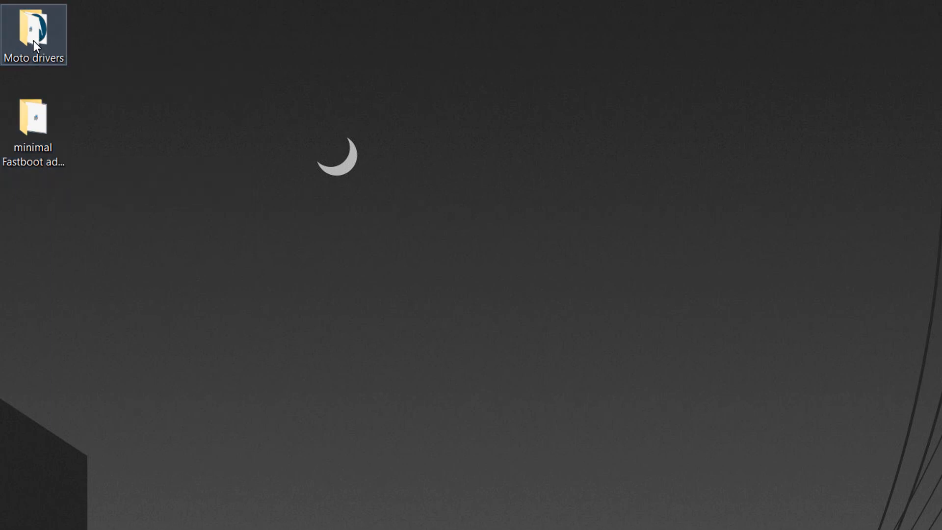
double_click(33, 28)
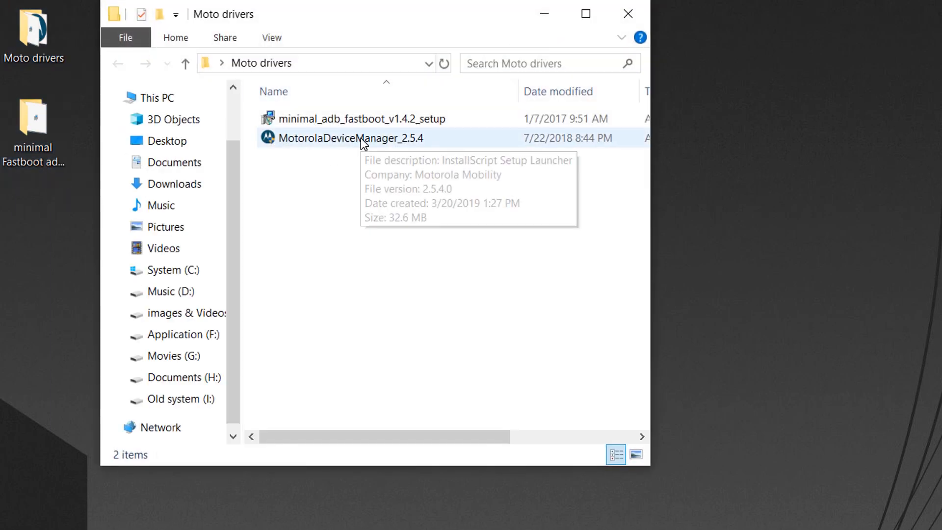
left_click(350, 137)
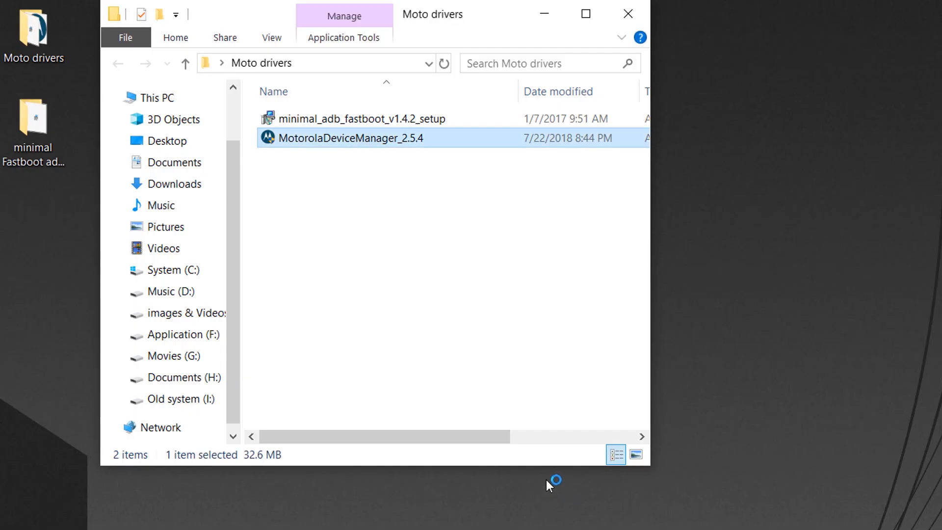
double_click(351, 139)
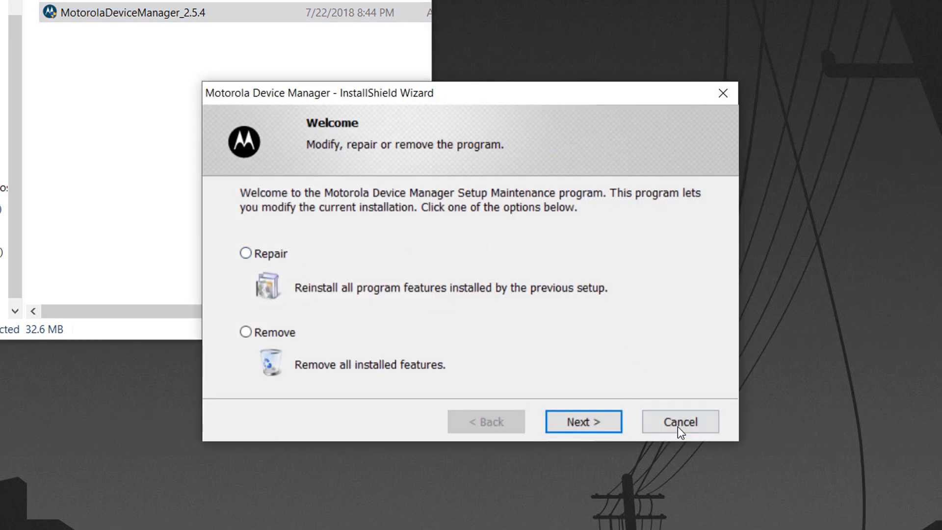
left_click(679, 421)
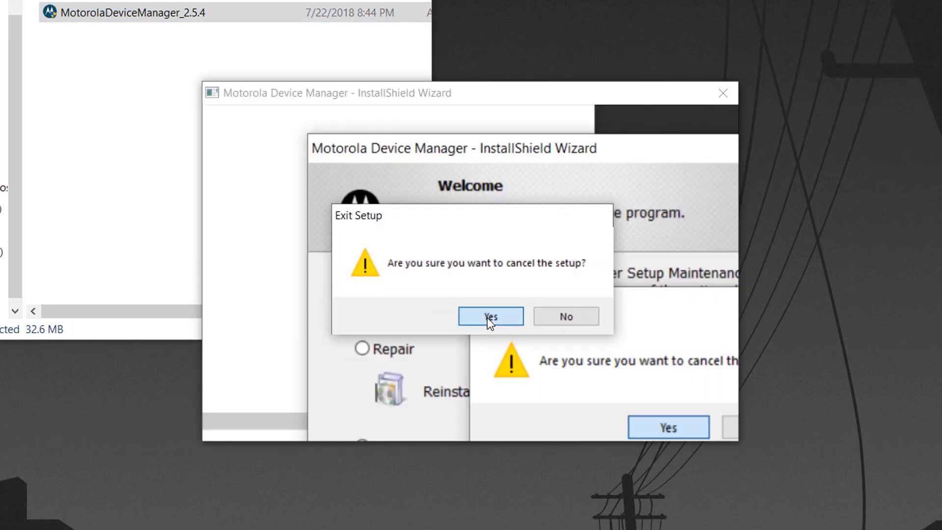
left_click(490, 316)
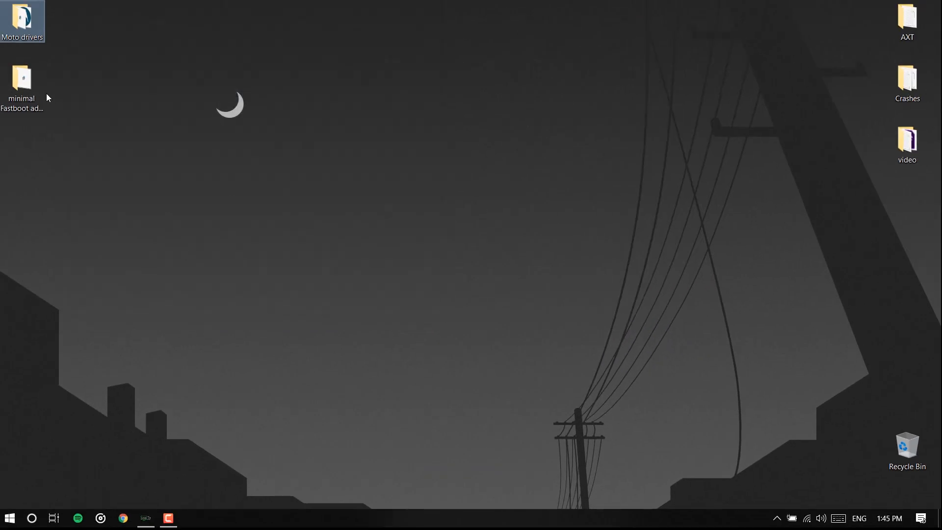
Step: Start the Minimal ADB and Fastboot v1.4.2 setup and accept its license agreement
double_click(23, 81)
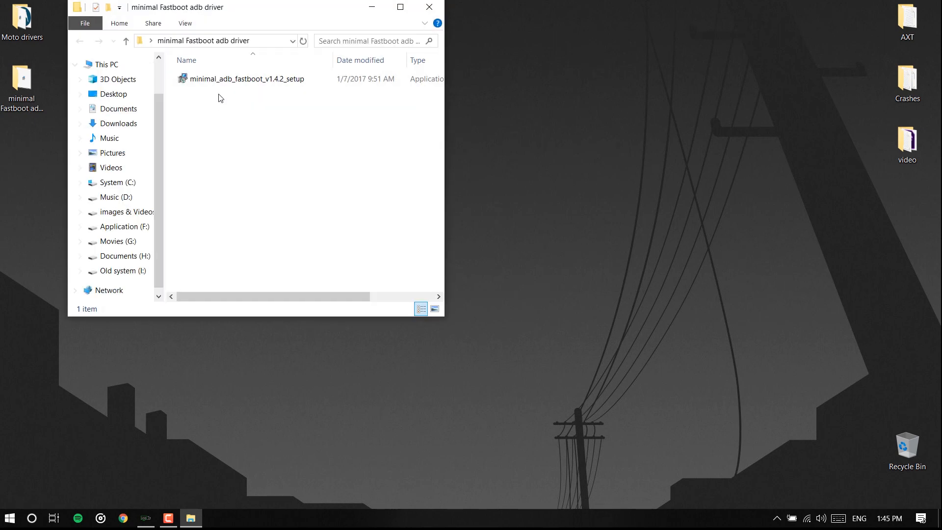
left_click(246, 79)
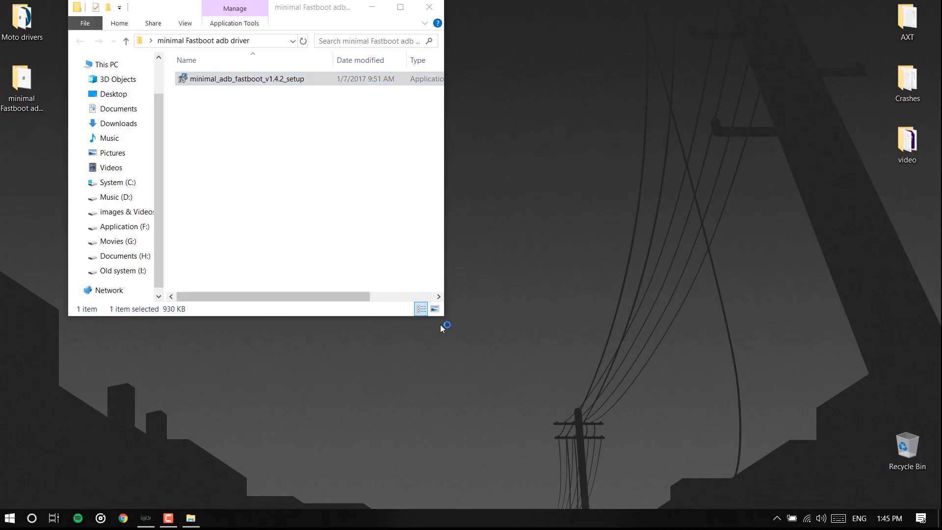
double_click(246, 79)
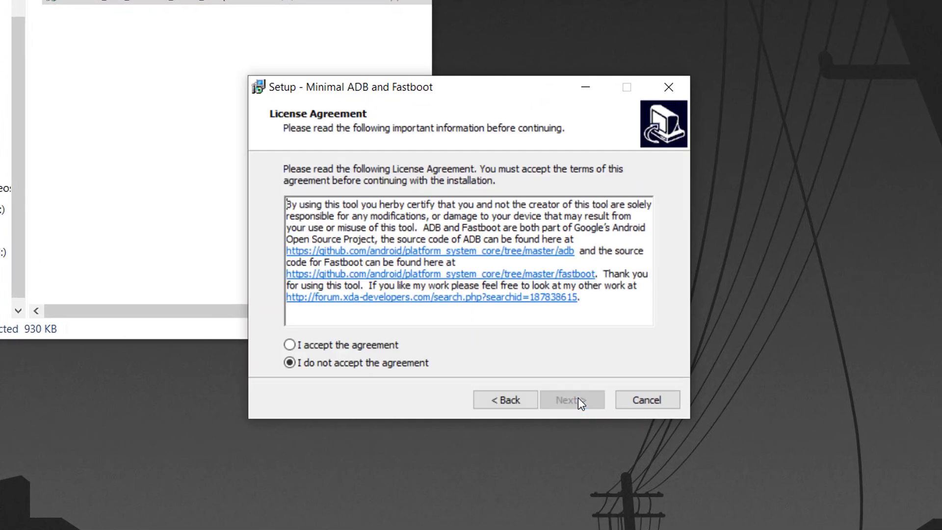
left_click(289, 345)
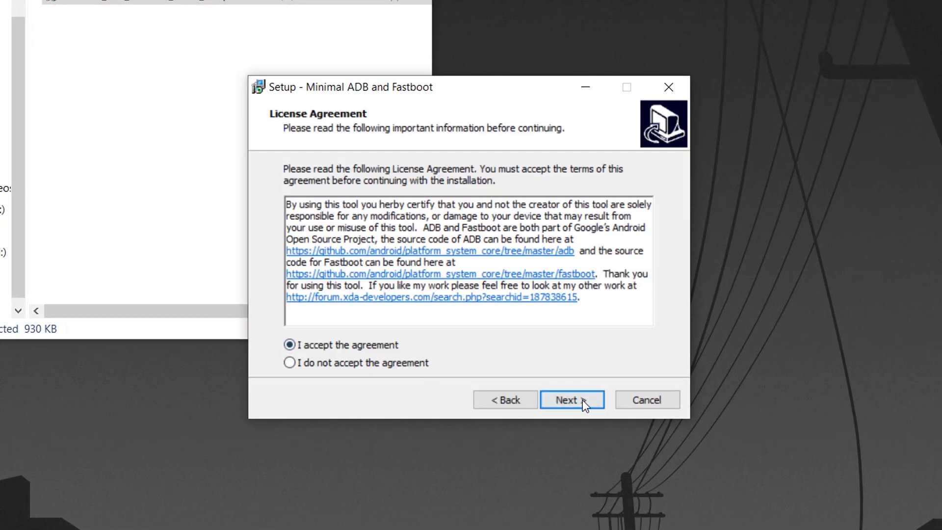
left_click(571, 399)
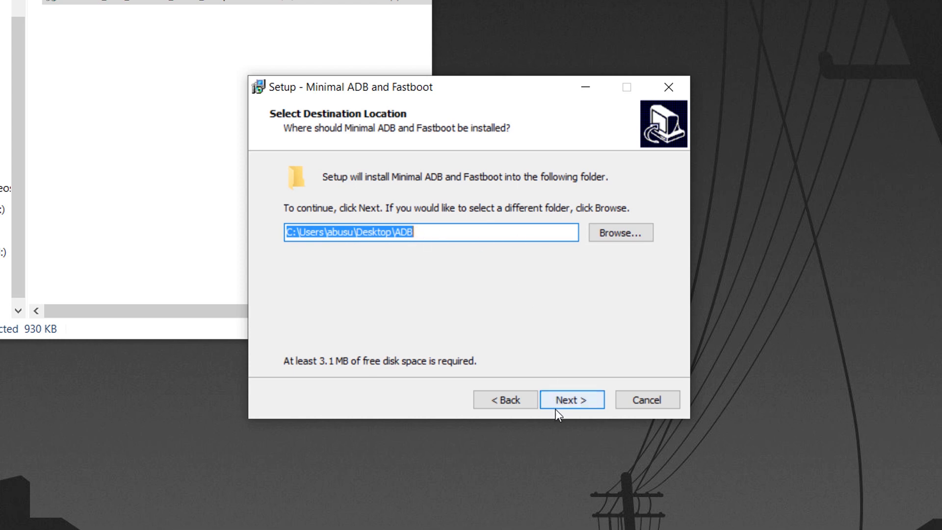
Step: Install ADB and Fastboot into the desktop ADB folder, finish, and open that folder
left_click(571, 399)
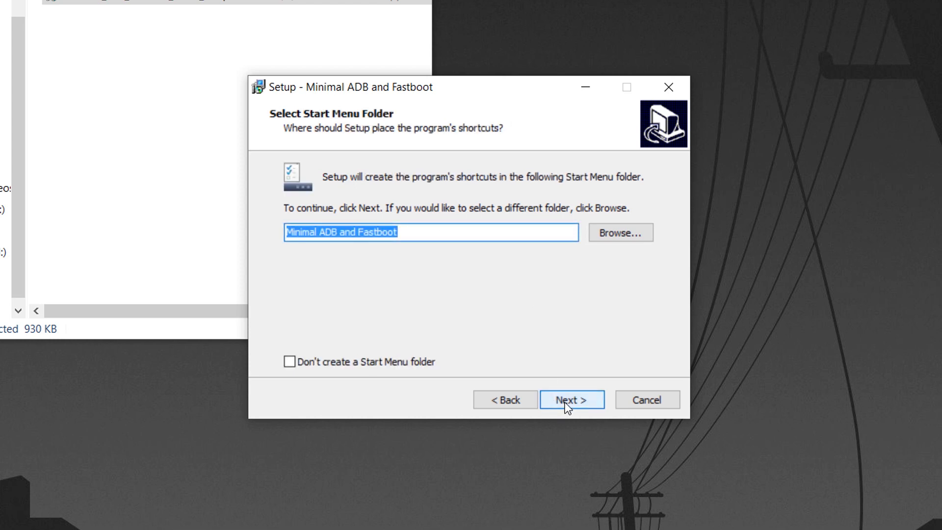
left_click(571, 400)
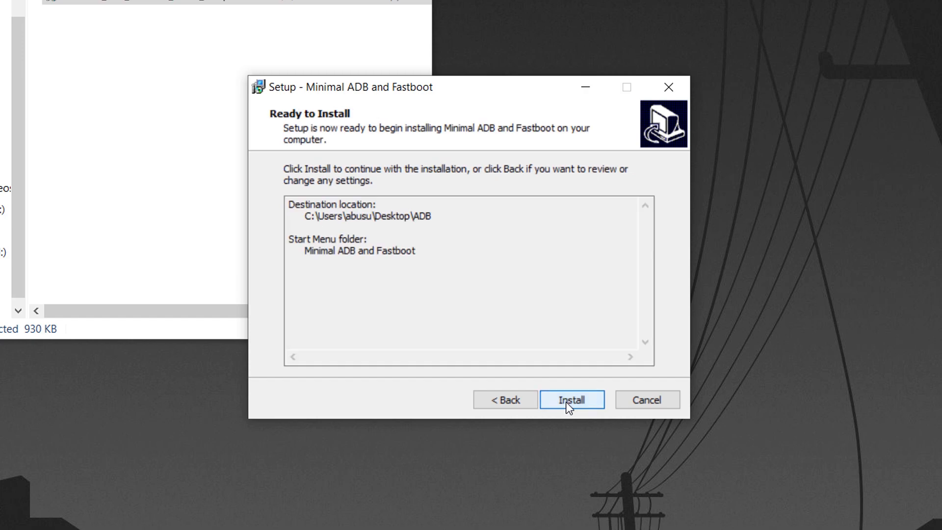
left_click(571, 399)
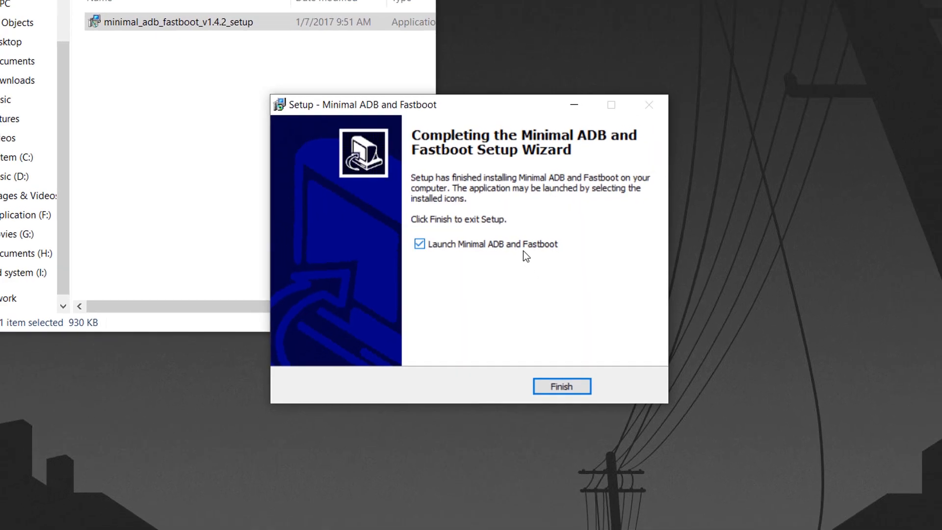
left_click(561, 385)
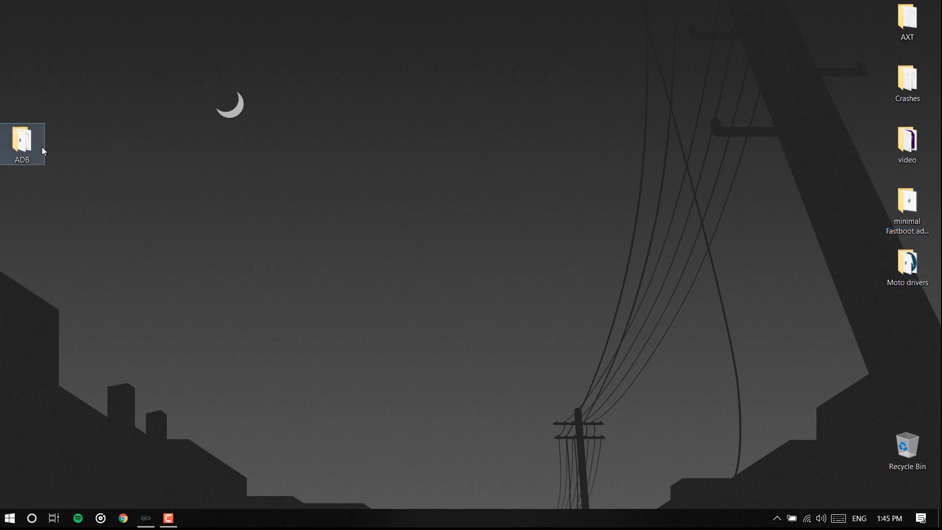
left_click_drag(23, 142, 23, 21)
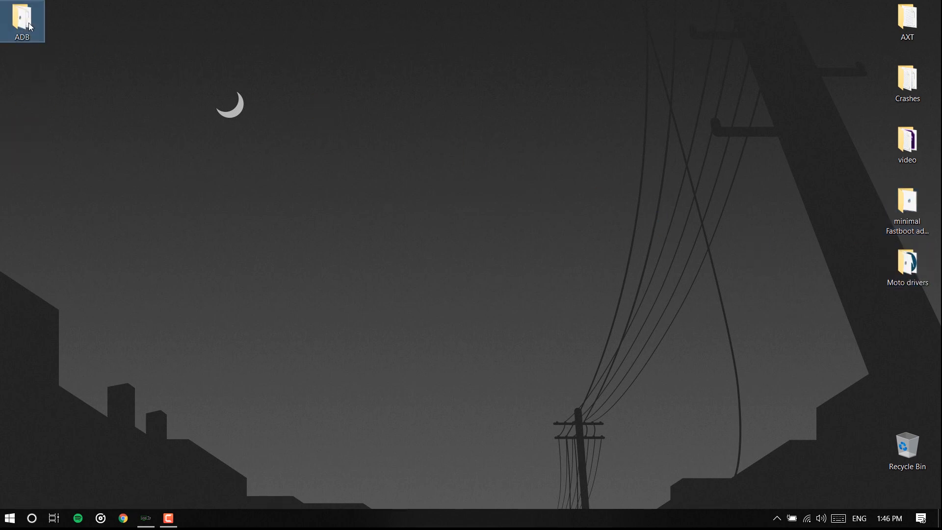
double_click(23, 21)
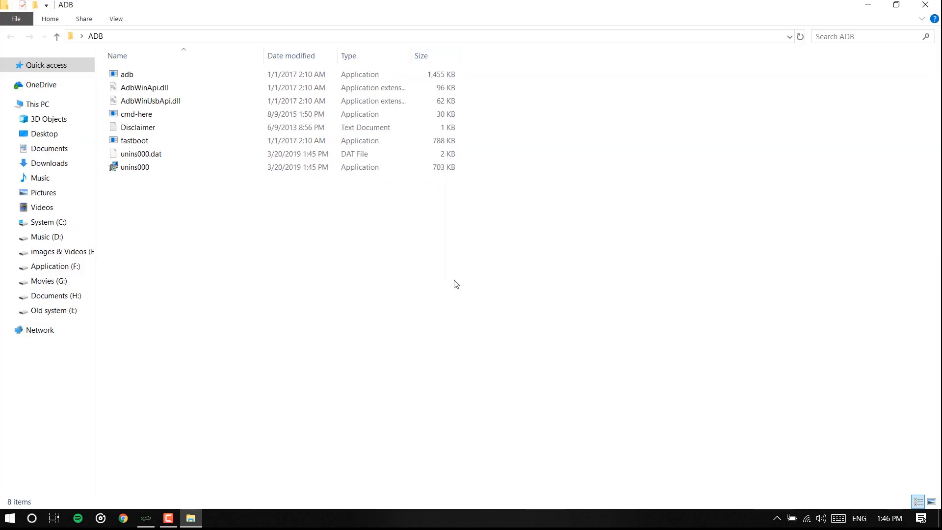
mouse_move(493, 258)
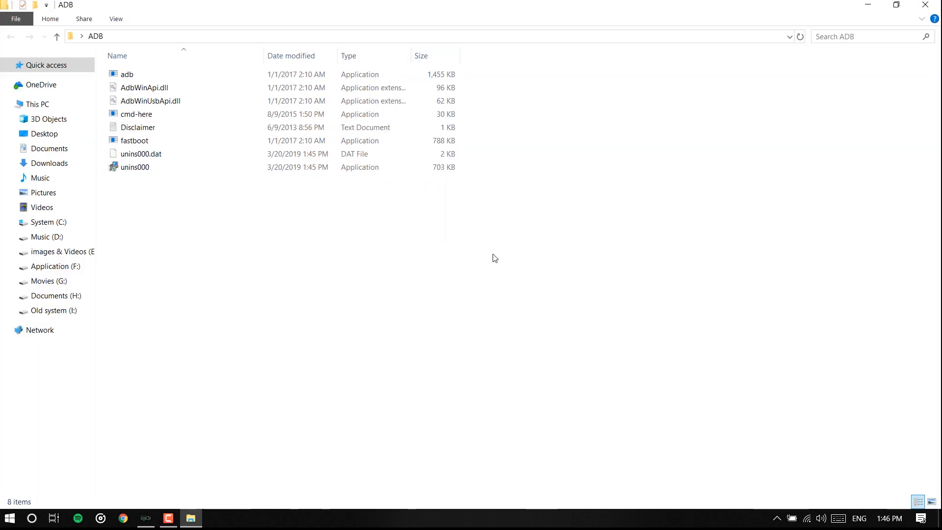
Step: Search for Motorola's Unlock Your Bootloader page and read down through its risks and warnings
left_click(122, 518)
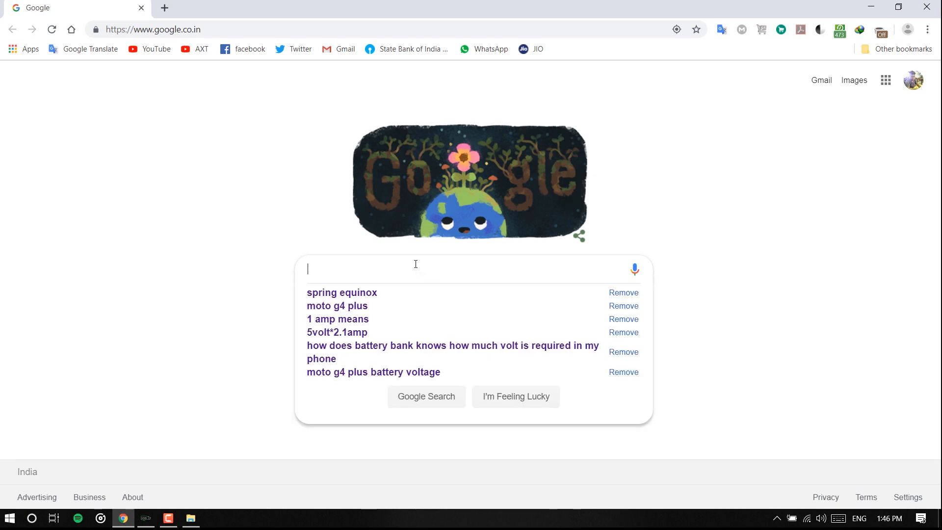
type("unl")
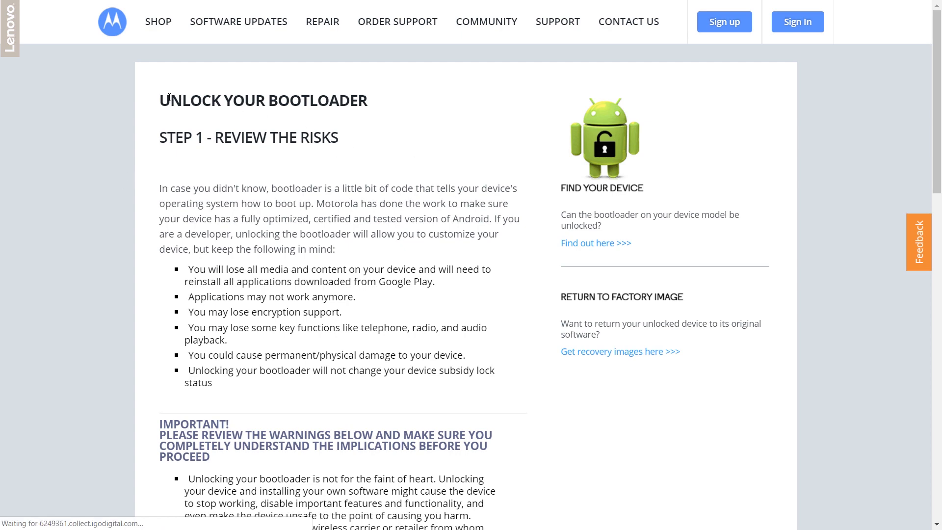
mouse_move(404, 138)
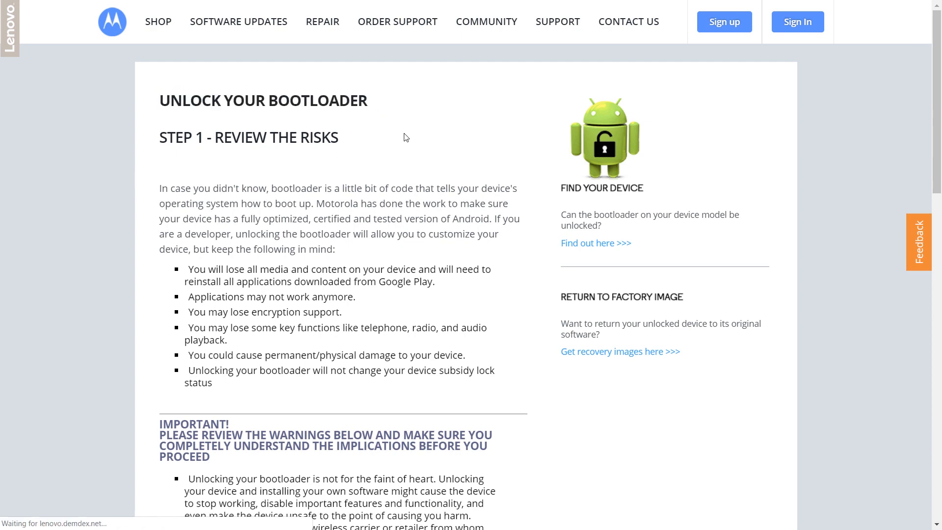
scroll("down", 3)
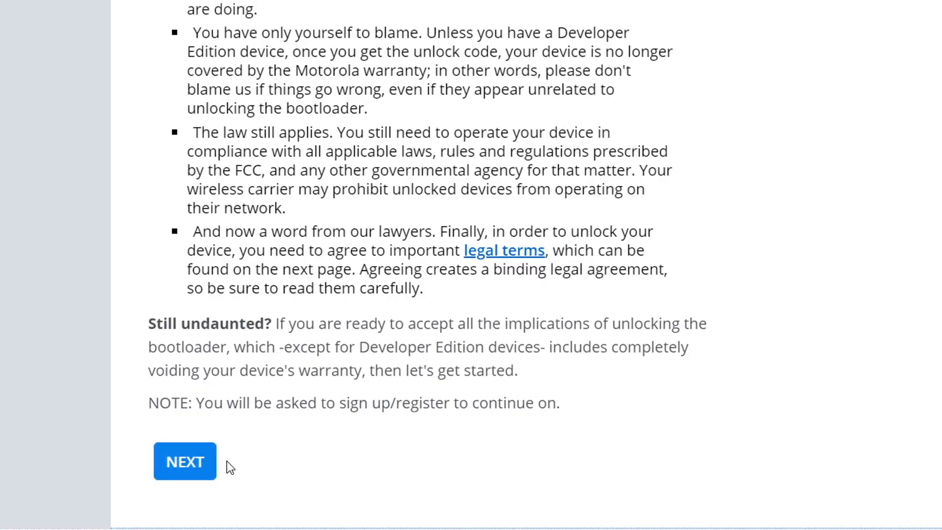
Step: Proceed past the risks page and sign in to the Motorola account with the saved email
left_click(184, 461)
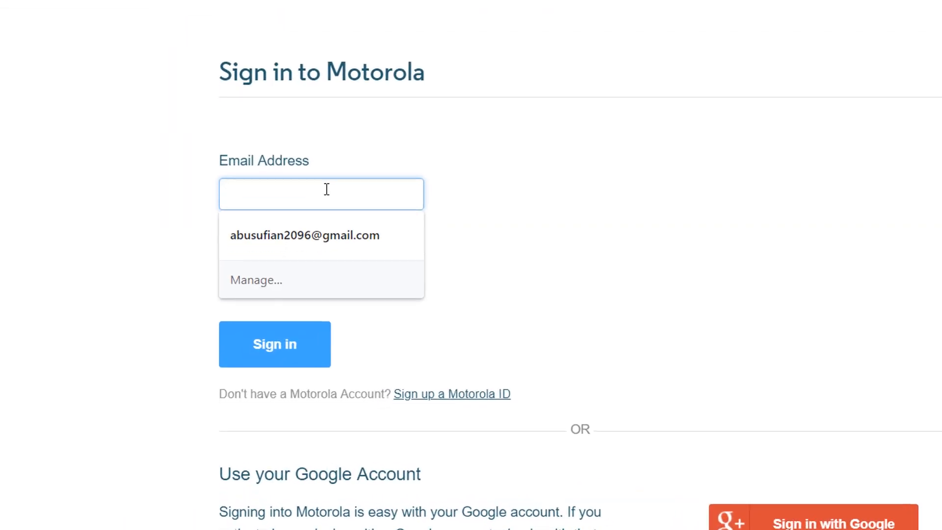
left_click(304, 235)
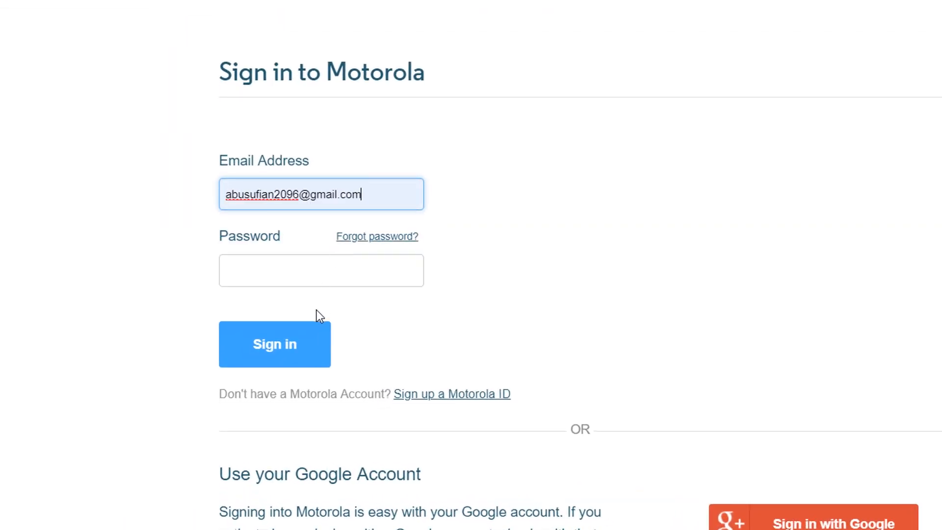
type("••••")
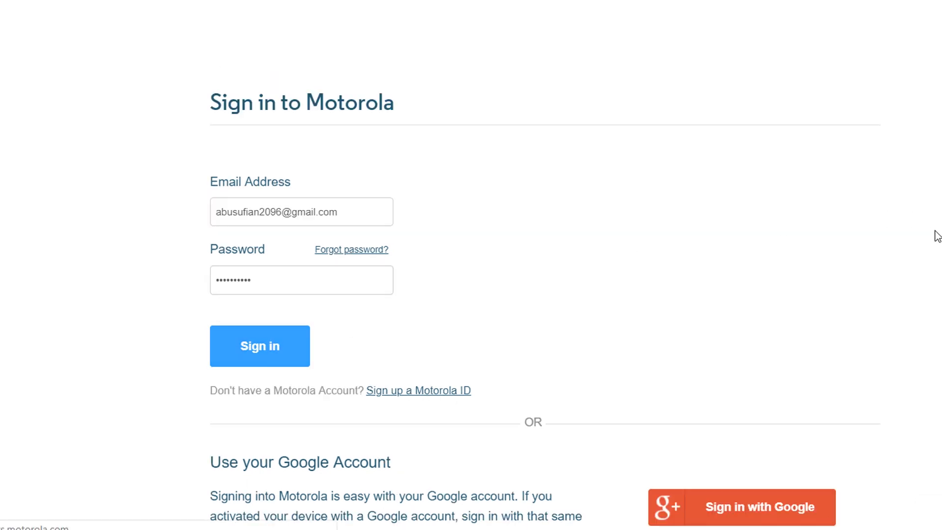
left_click(259, 346)
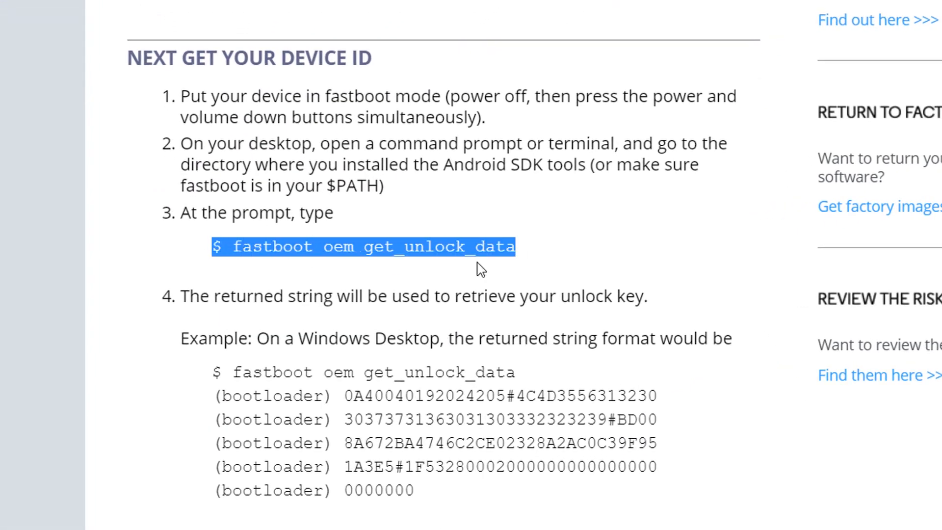
Step: Reach the 'get your device ID' instructions and select the fastboot oem get_unlock_data command
scroll("down", 3)
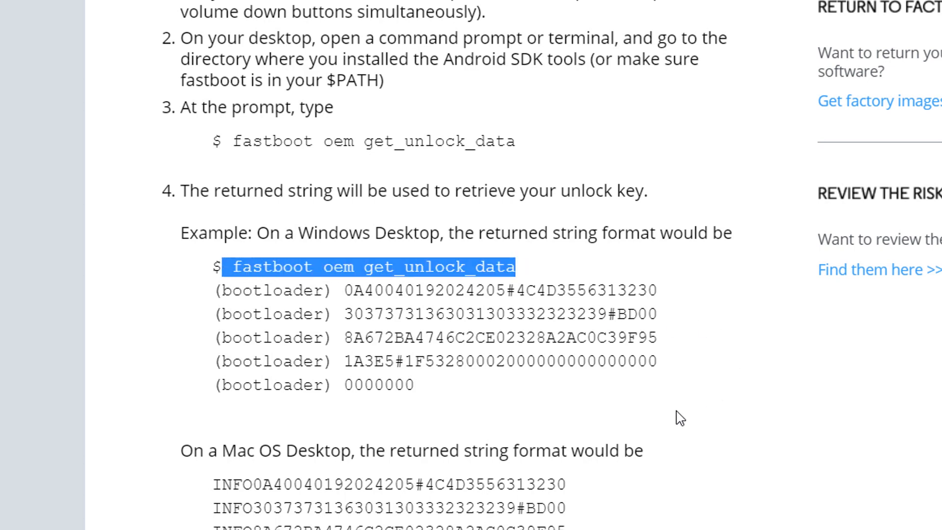
scroll("down", 3)
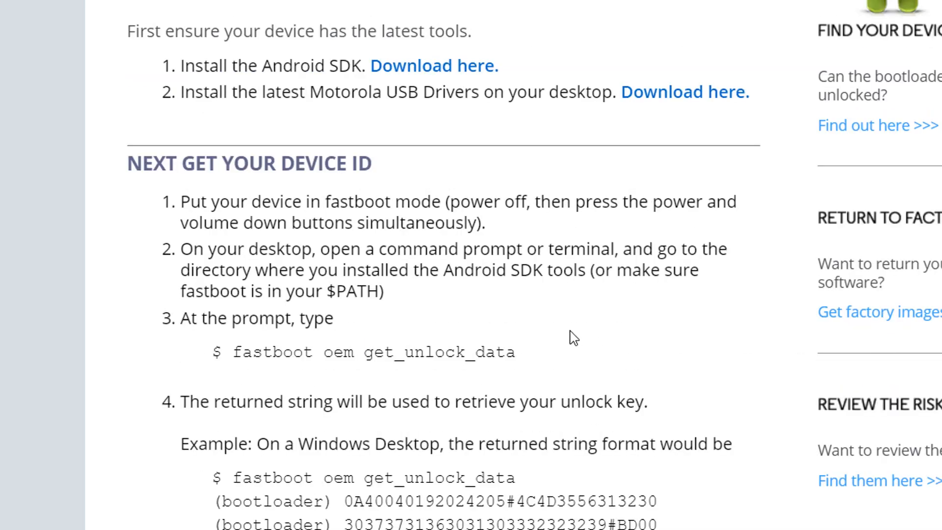
double_click(439, 352)
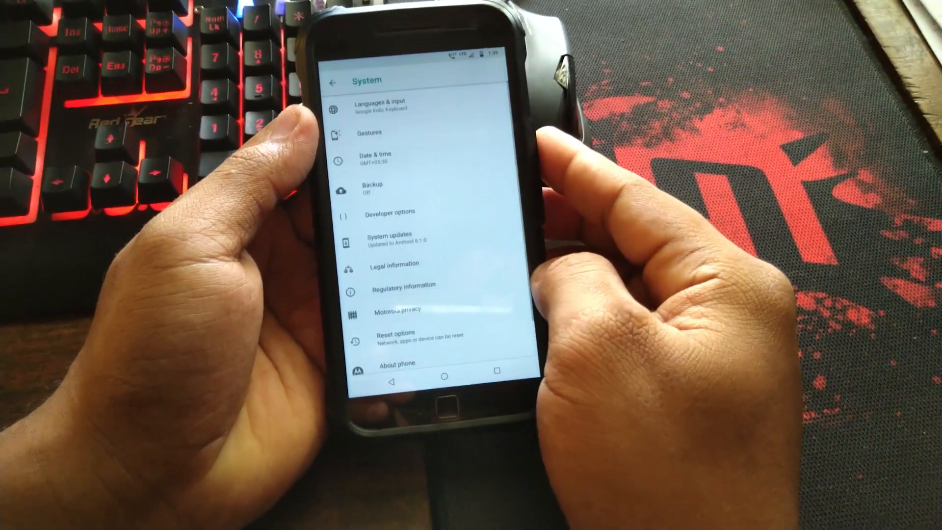
Step: Turn on OEM unlocking in Developer options and confirm enabling it
left_click(389, 212)
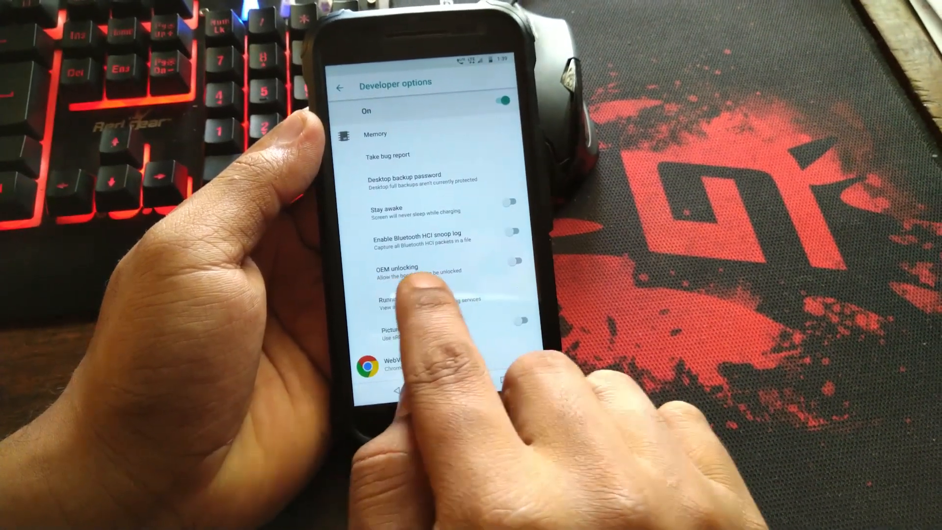
left_click(517, 259)
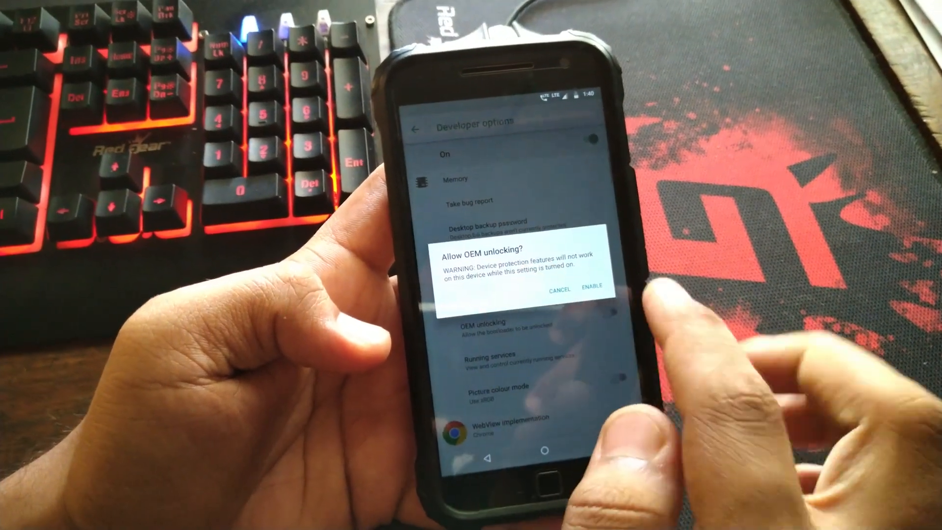
left_click(594, 287)
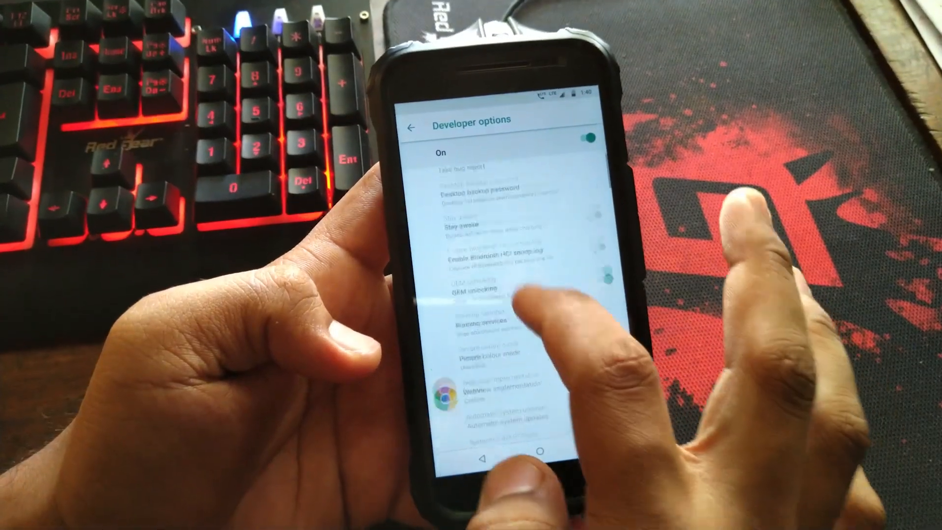
Step: Toggle USB debugging off and back on, confirming the allow-debugging prompt
scroll("down", 3)
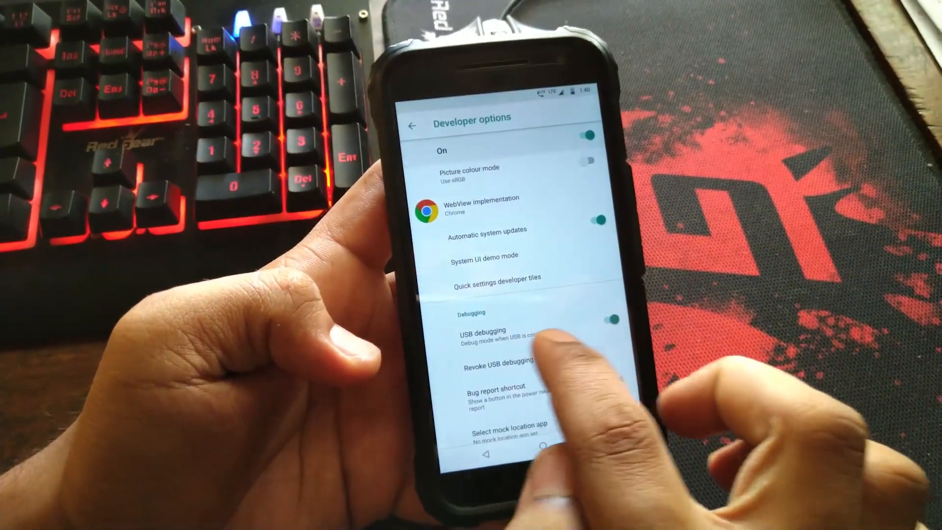
left_click(607, 318)
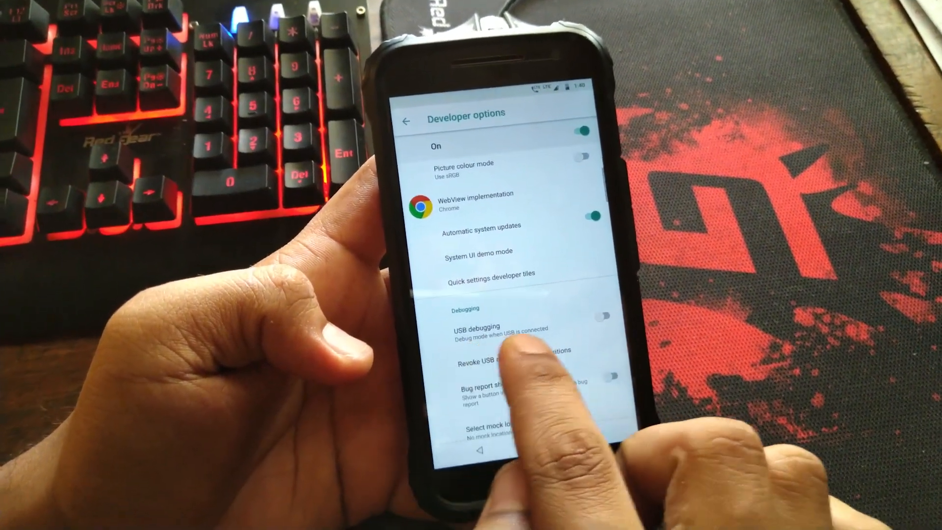
left_click(603, 316)
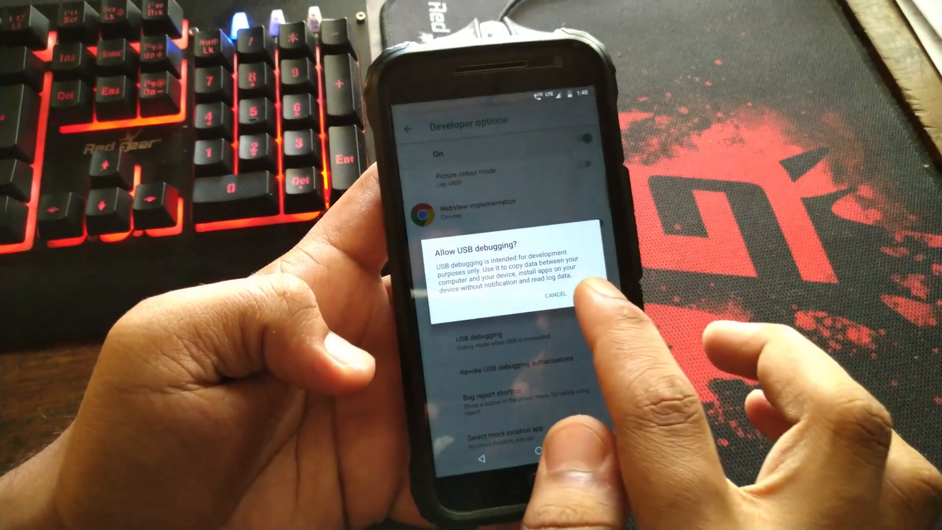
left_click(557, 295)
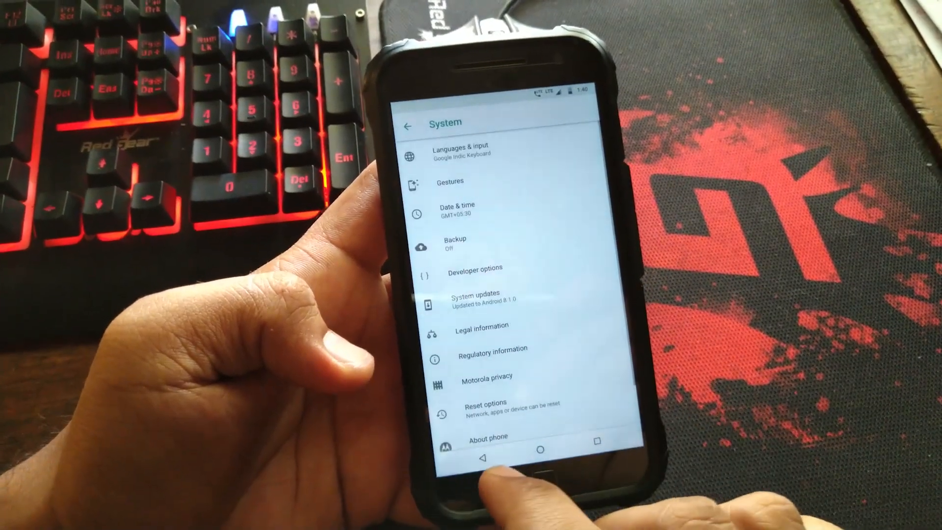
left_click(512, 441)
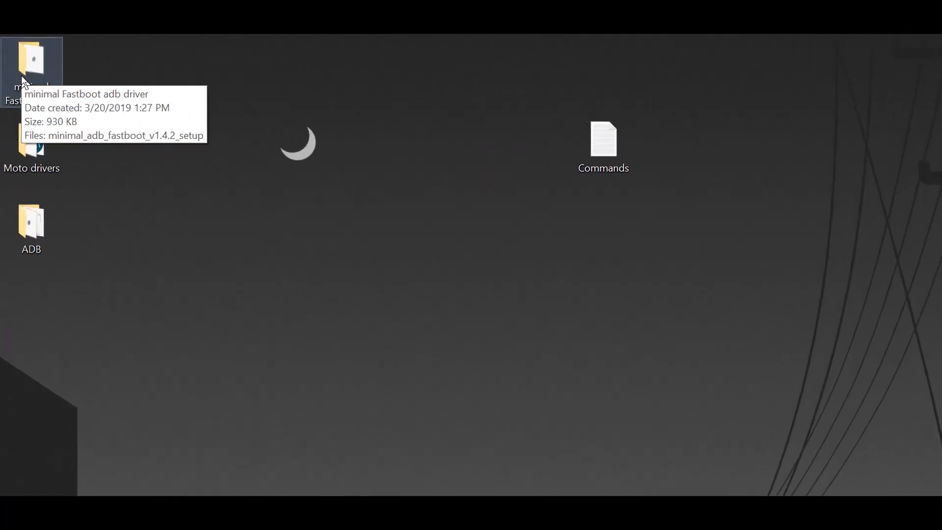
Step: Open a Command Prompt window inside the desktop ADB folder via cmd-here
double_click(31, 66)
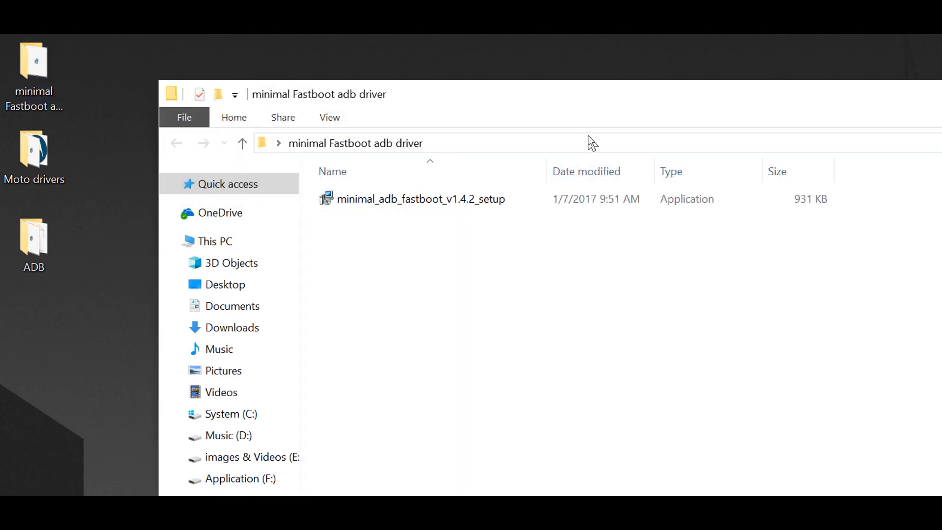
left_click(34, 244)
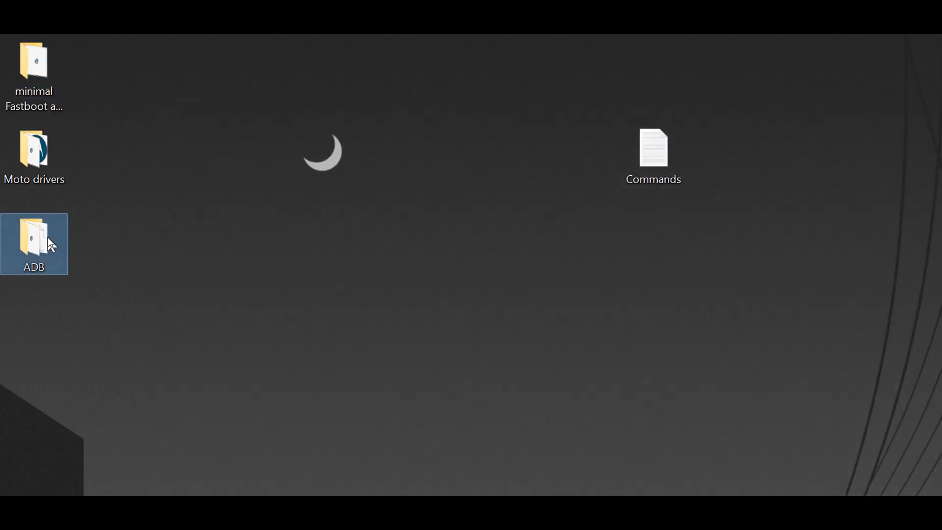
double_click(33, 245)
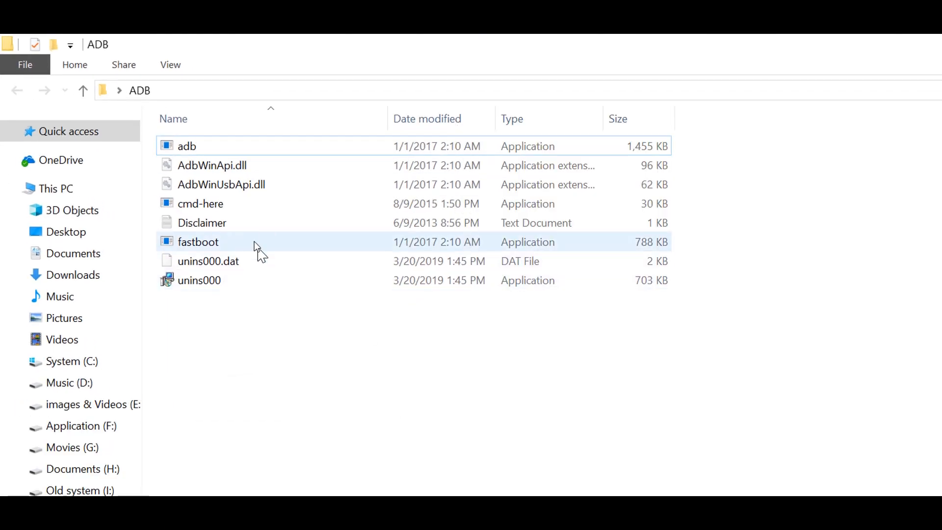
double_click(200, 203)
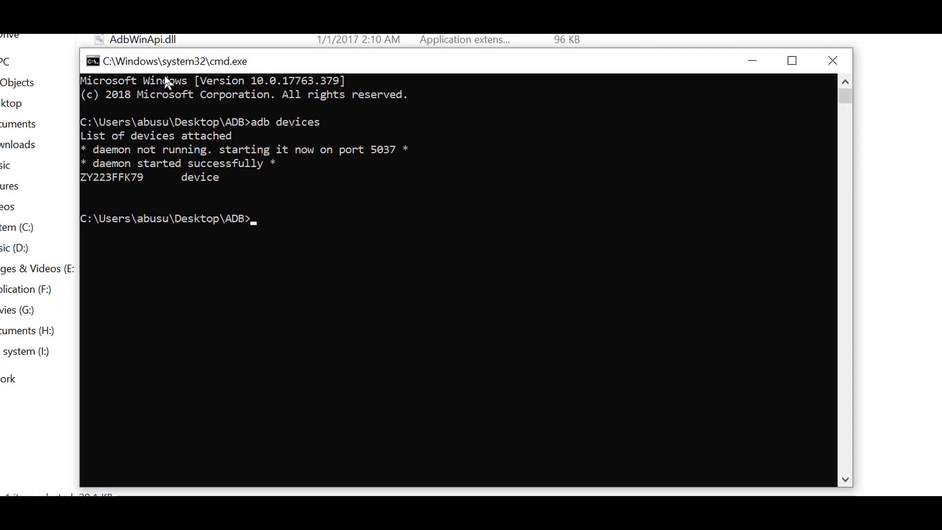
Step: Run adb devices, adb reboot bootloader, fastboot devices and fastboot oem get_unlock_data
type("adb reboot bootloader")
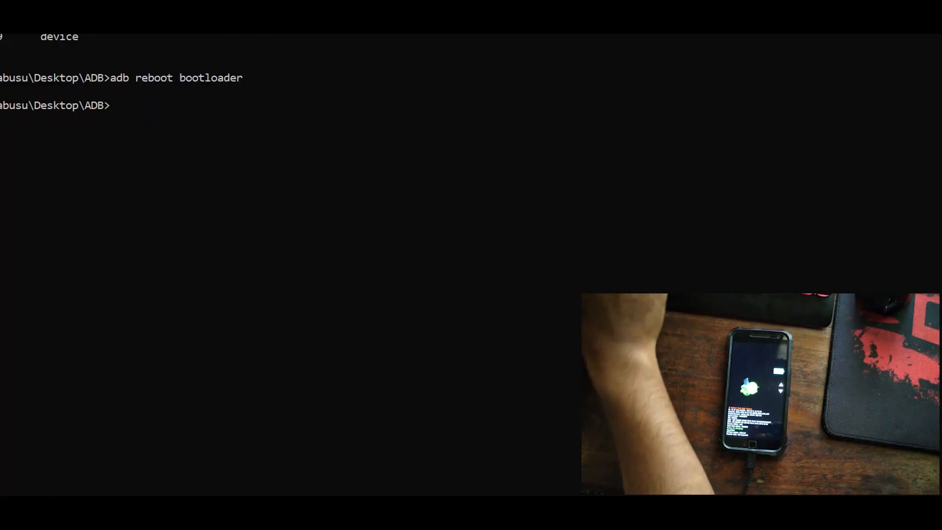
type("fastboot devices")
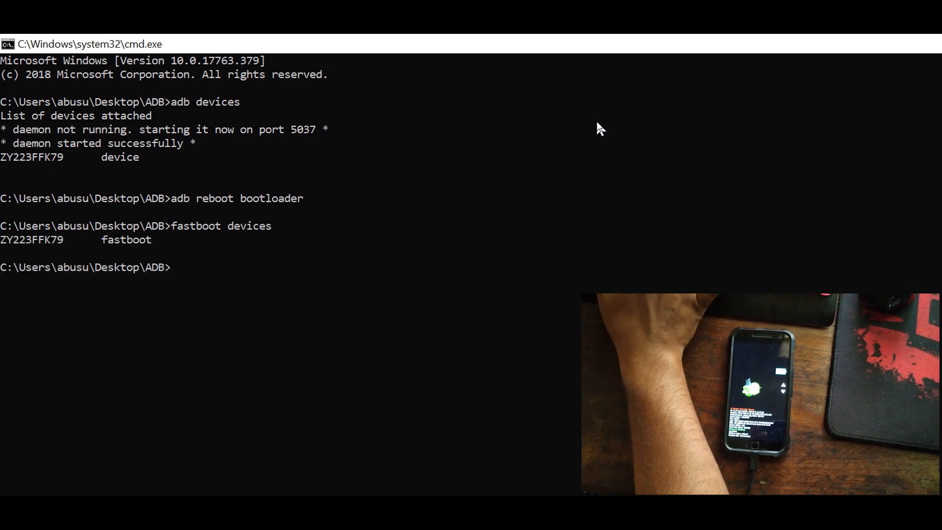
type("fastboot oem get_unlock_data")
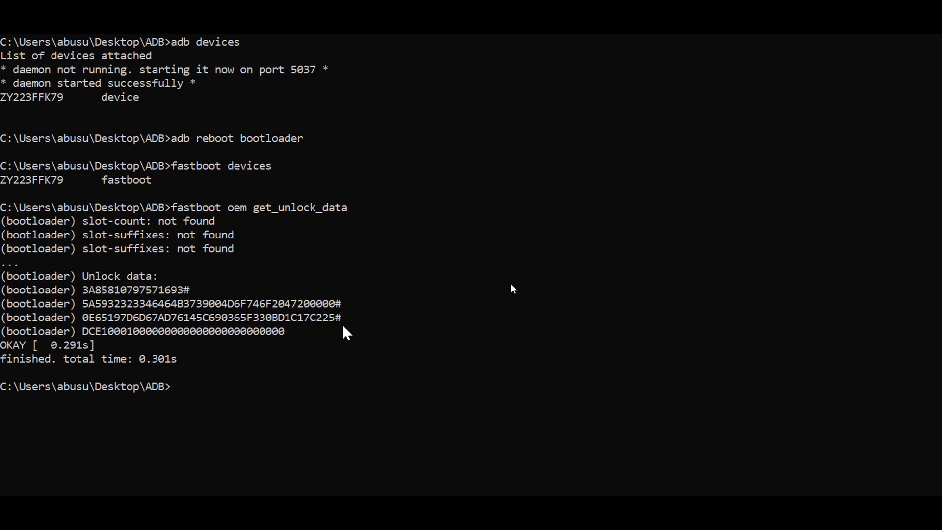
Step: Create a new desktop text document and join the pasted unlock data lines into one string
right_click(345, 333)
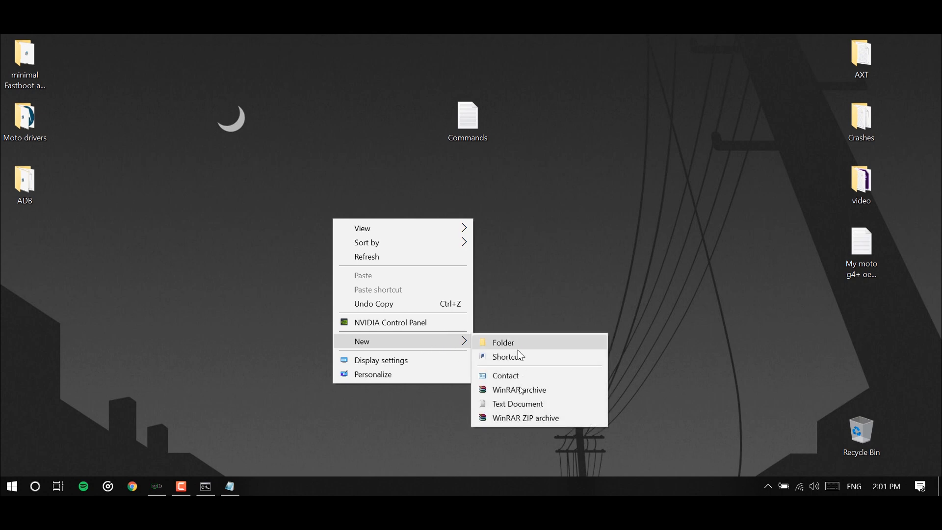
left_click(517, 403)
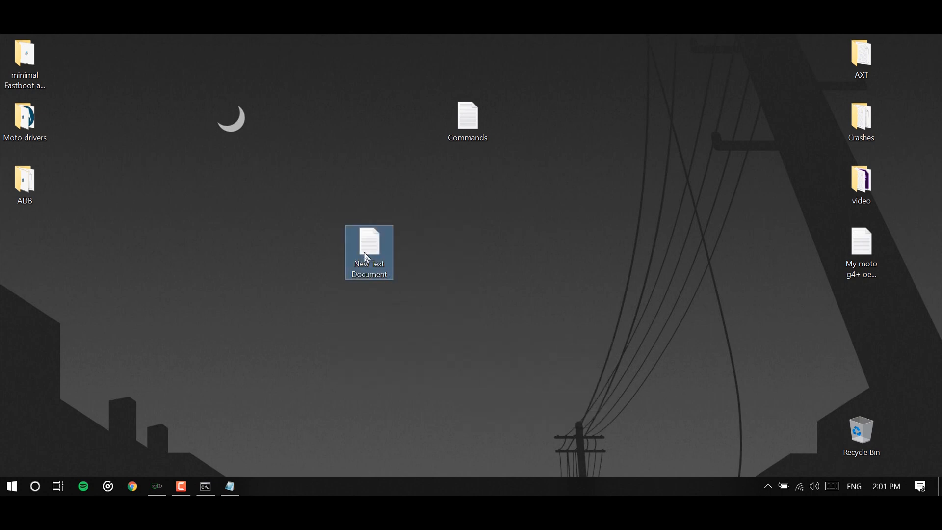
double_click(369, 252)
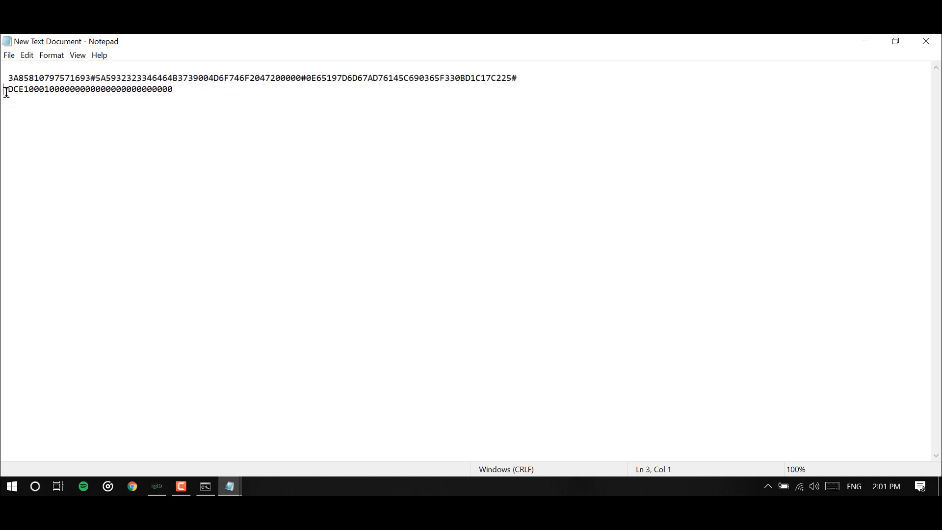
key("Backspace")
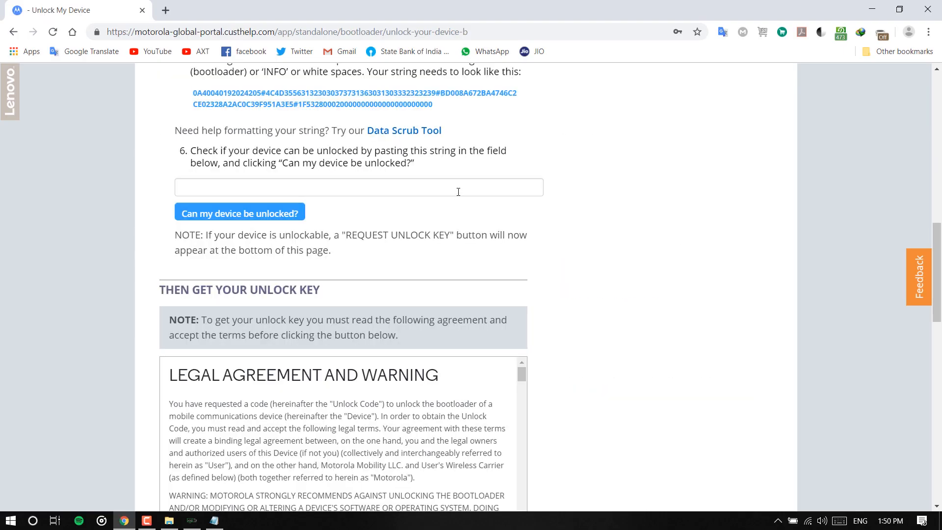
Step: Paste the unlock string into Motorola's field and run the 'Can my device be unlocked?' check
right_click(359, 187)
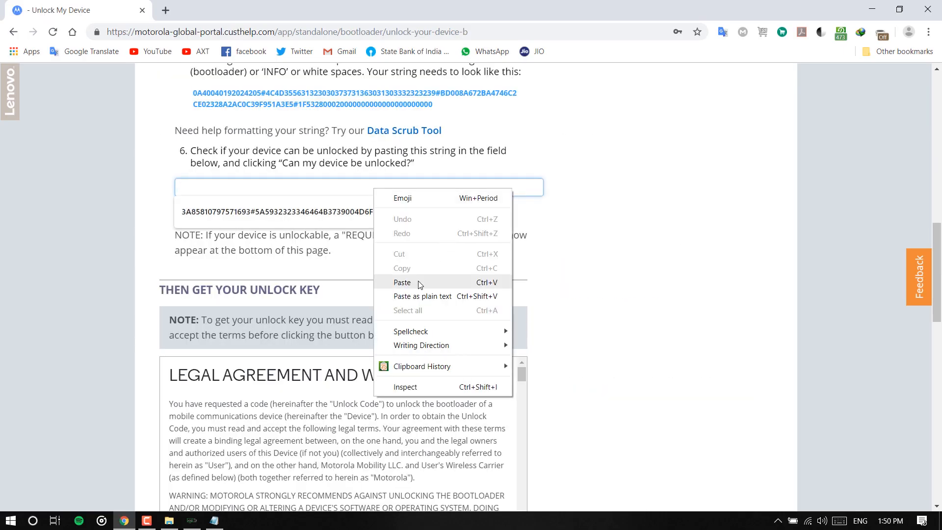
left_click(402, 282)
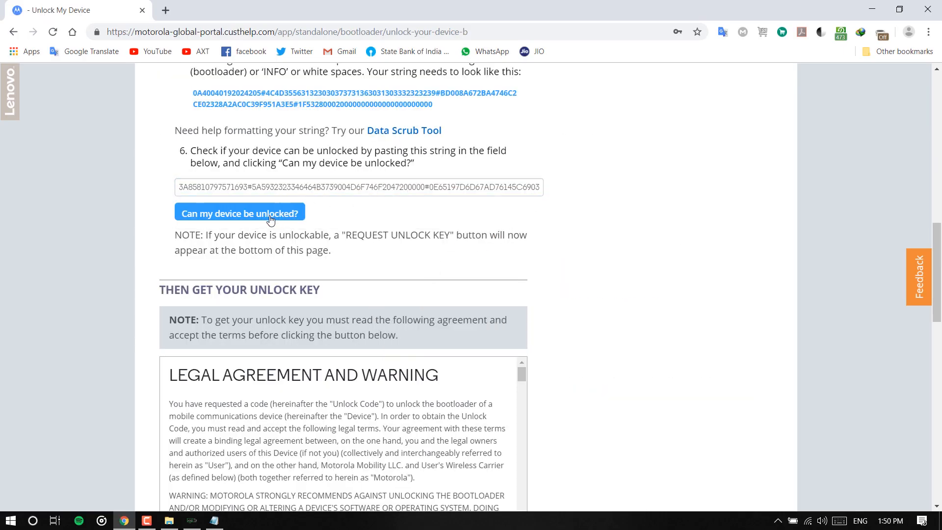
left_click(240, 213)
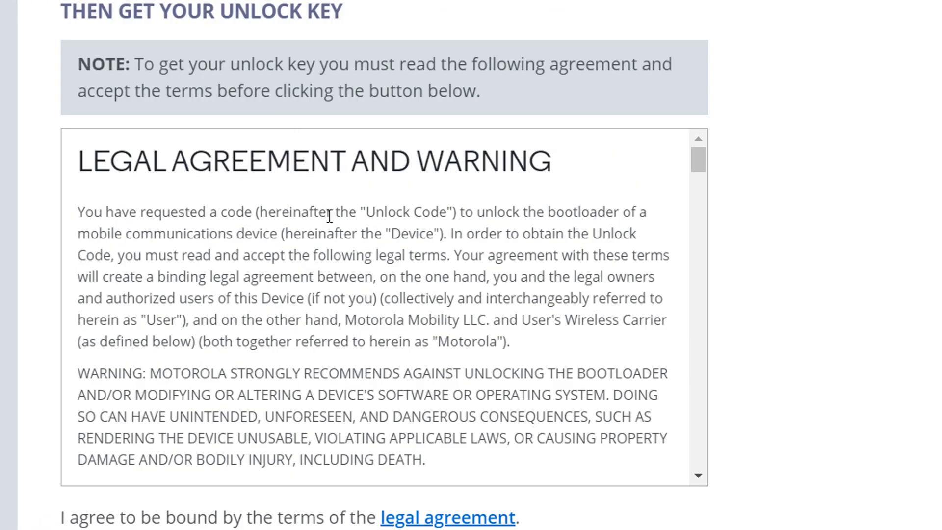
Step: Agree to the terms, request the unlock key and accept the warranty warning
scroll("down", 3)
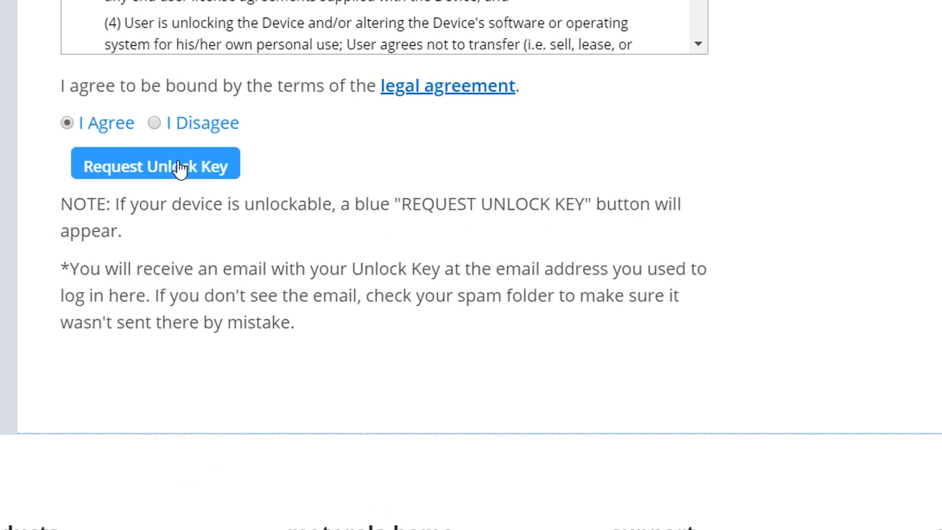
left_click(154, 167)
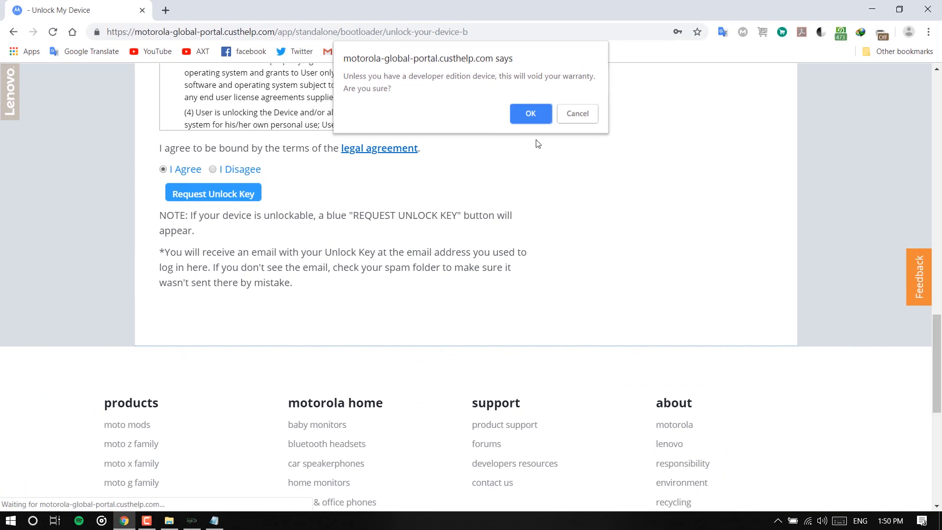
left_click(530, 114)
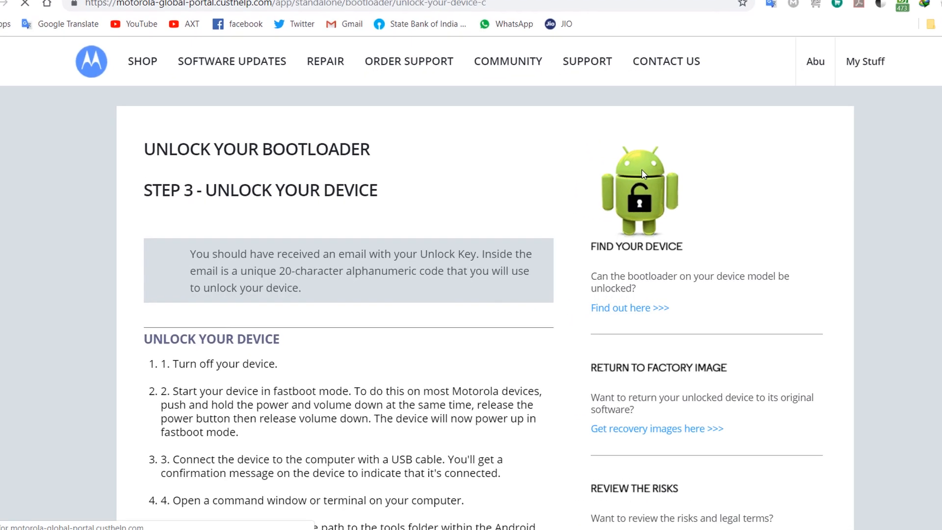
scroll("down", 3)
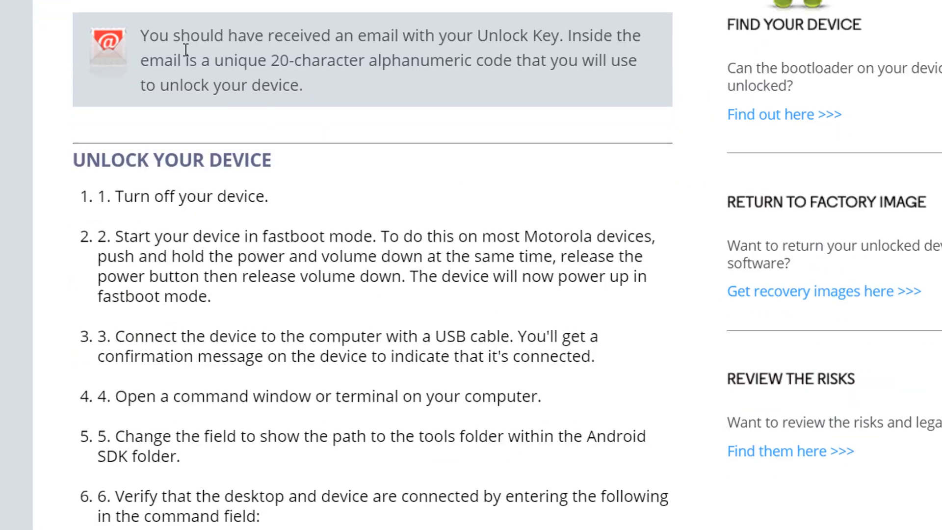
left_click_drag(140, 36, 619, 35)
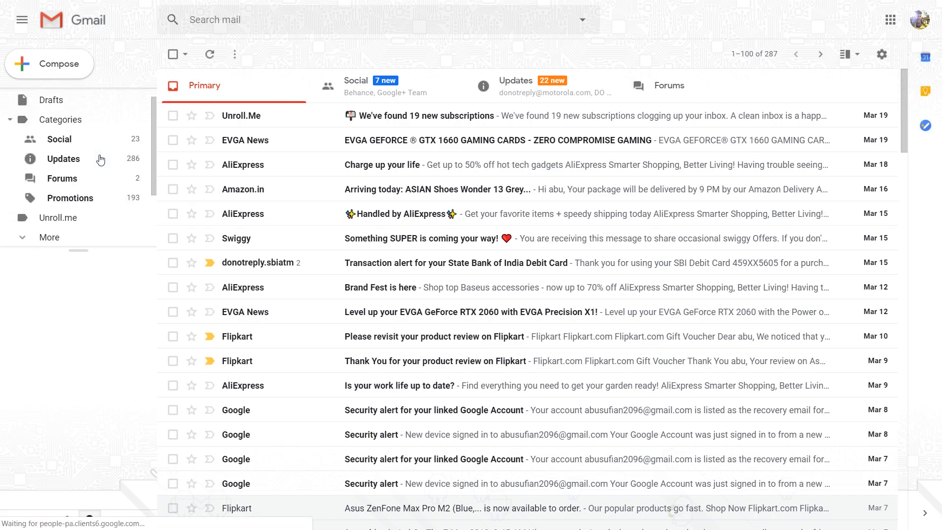
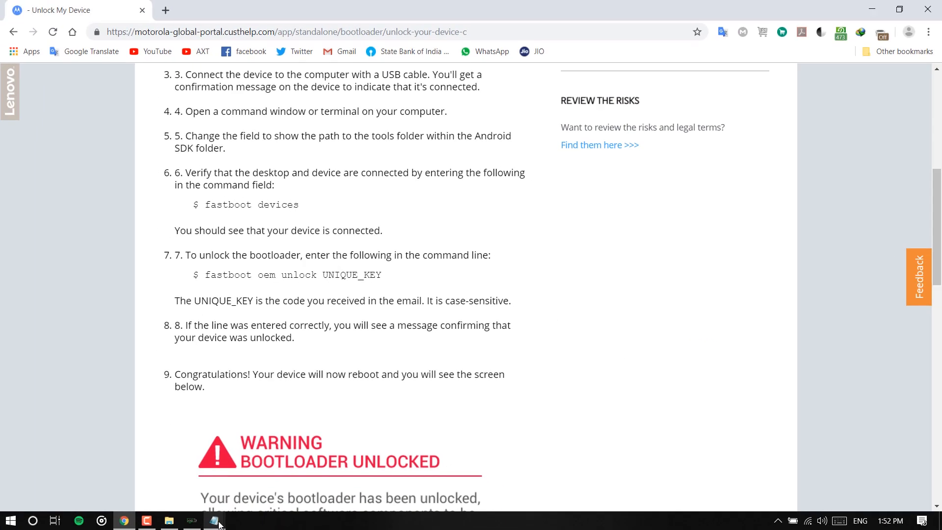
left_click(213, 520)
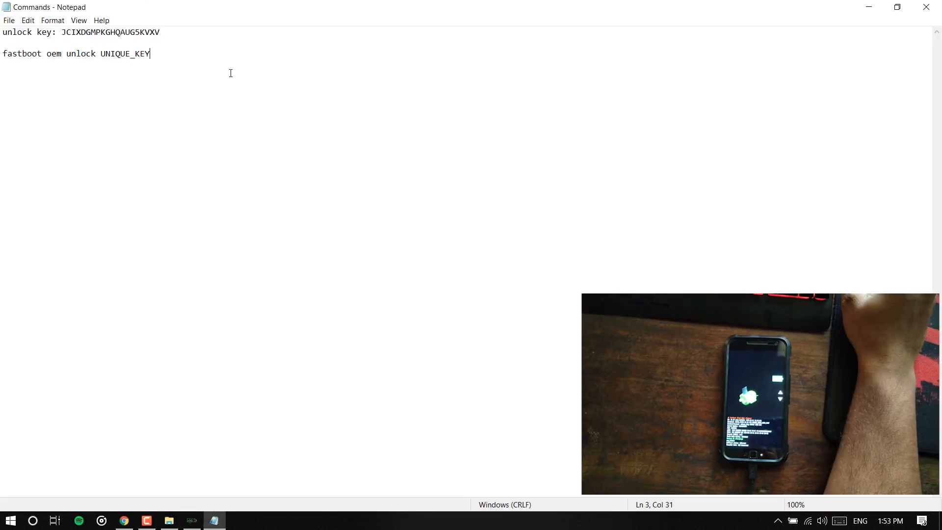
key("Backspace")
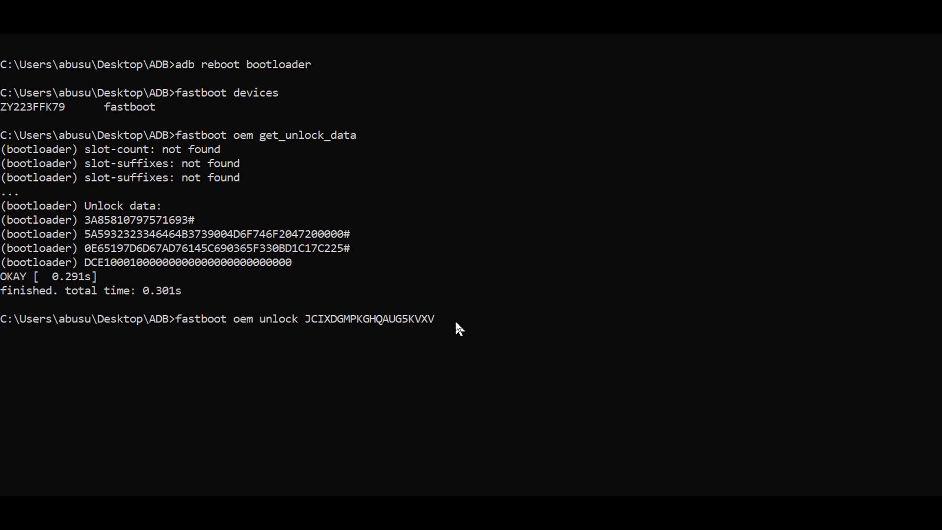
Step: Run fastboot oem unlock with the key so the phone shows its unlocked-device warning
key("enter")
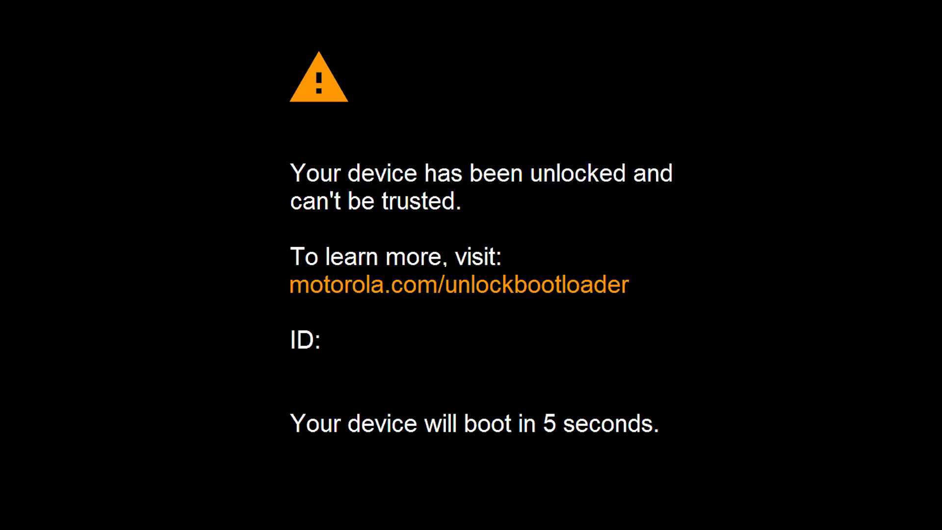